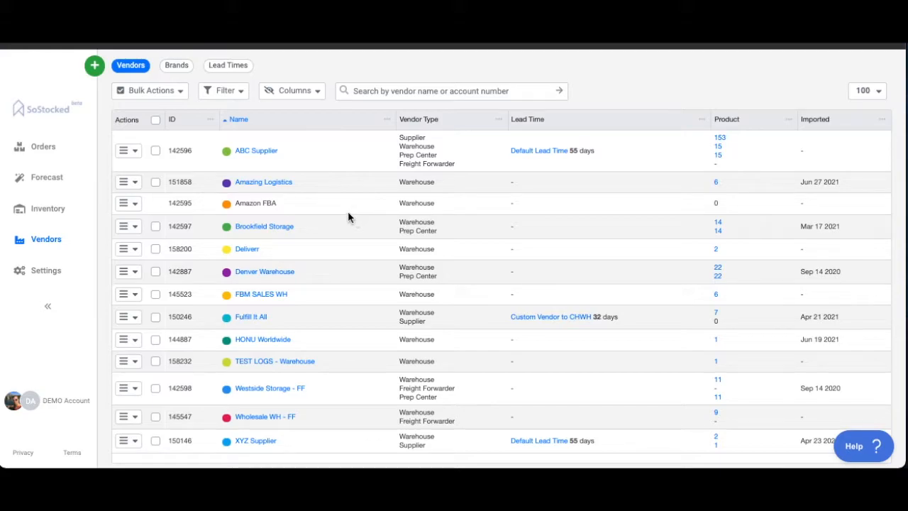
{"action": "mouse_move", "coordinate": [266, 290]}
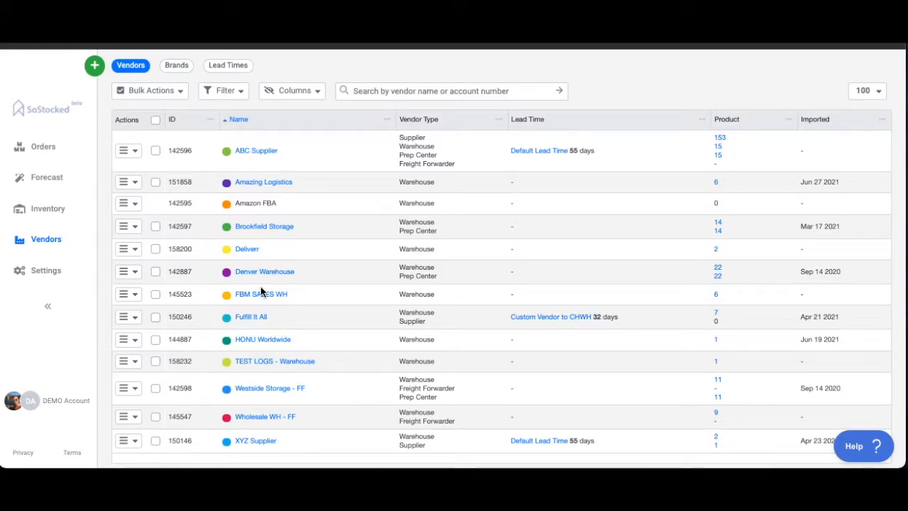
{"action": "mouse_move", "coordinate": [261, 388]}
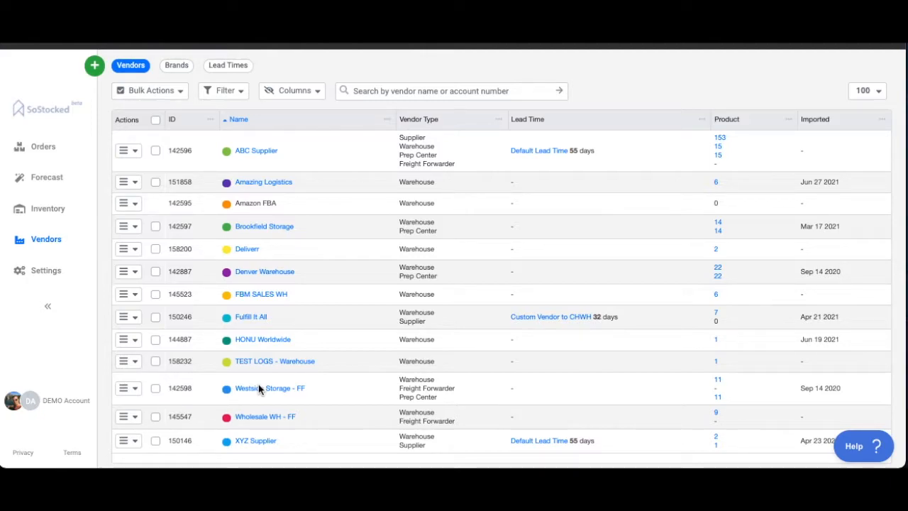
{"action": "mouse_move", "coordinate": [92, 65]}
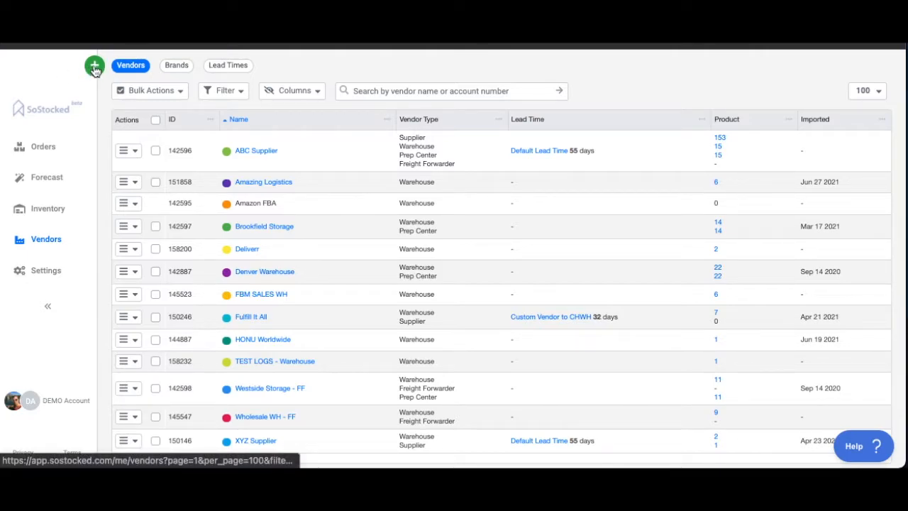
Step: Start a new vendor from the green + add menu's Vendor option
{"action": "left_click", "coordinate": [93, 65]}
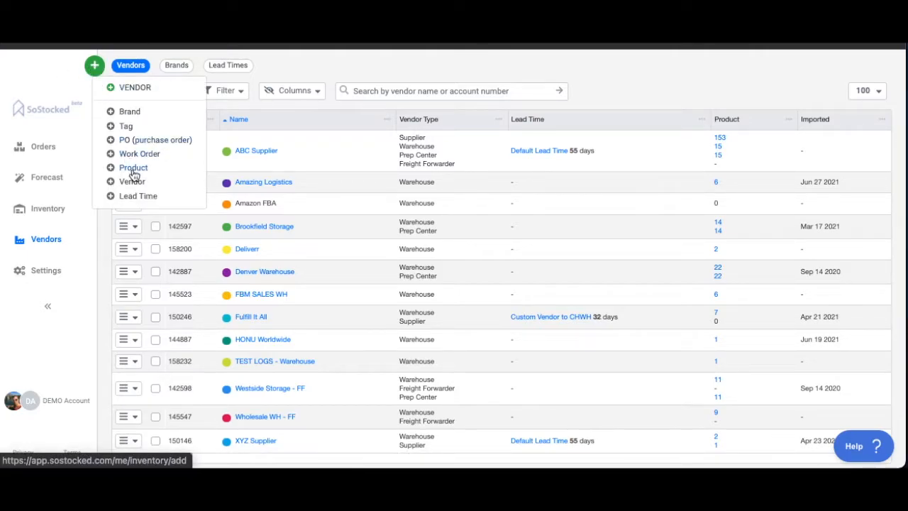
{"action": "left_click", "coordinate": [132, 181]}
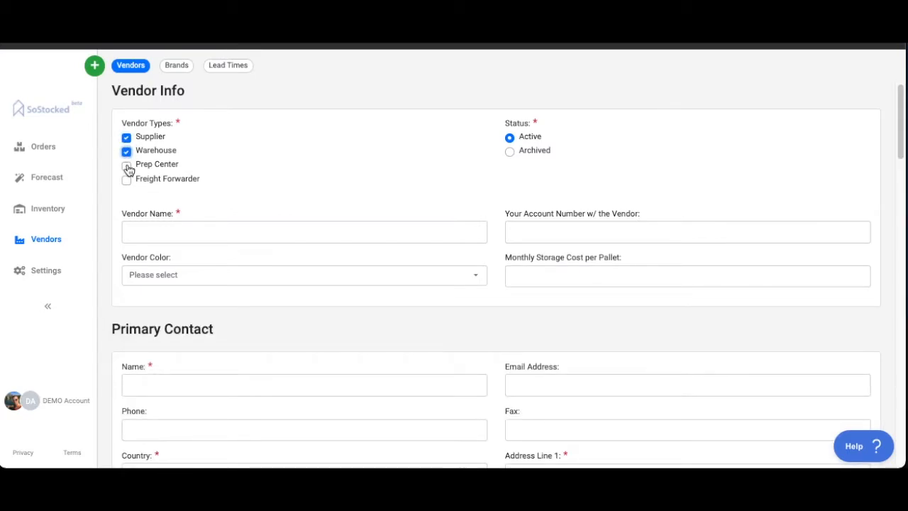
Step: Also mark the vendor as Prep Center and name it 'ABC Warehouse'
{"action": "left_click", "coordinate": [127, 164]}
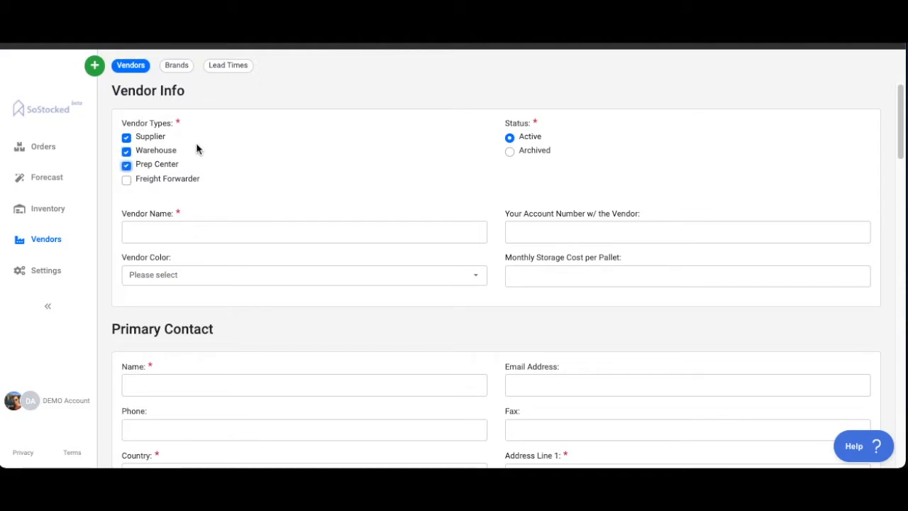
{"action": "mouse_move", "coordinate": [538, 136]}
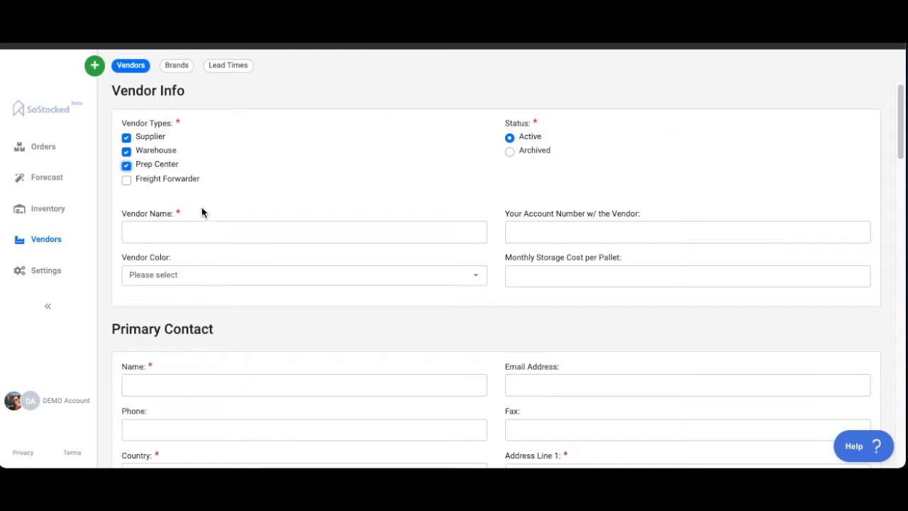
{"action": "left_click", "coordinate": [303, 232]}
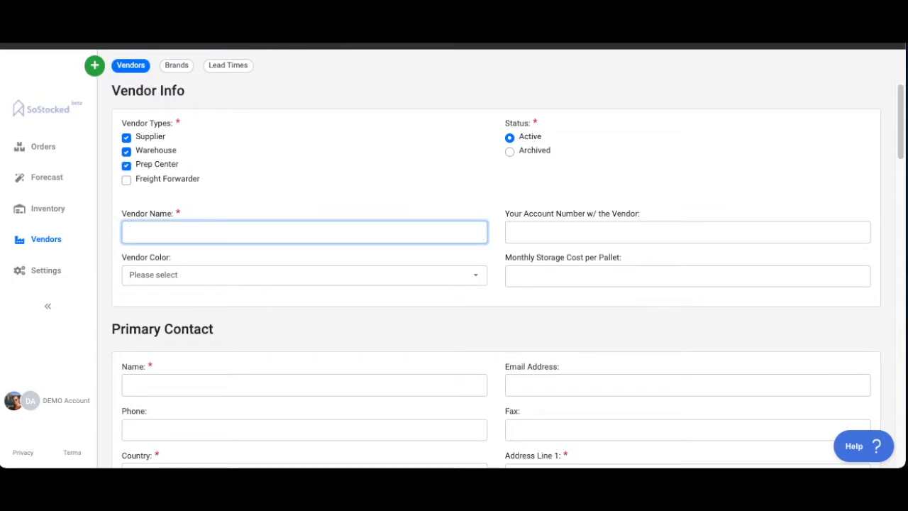
{"action": "type", "text": "ABC"}
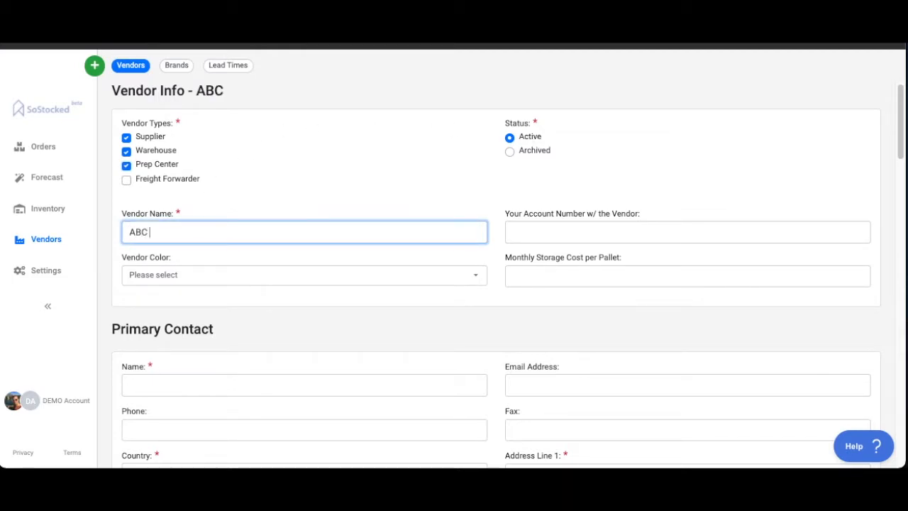
{"action": "type", "text": "Warehouse"}
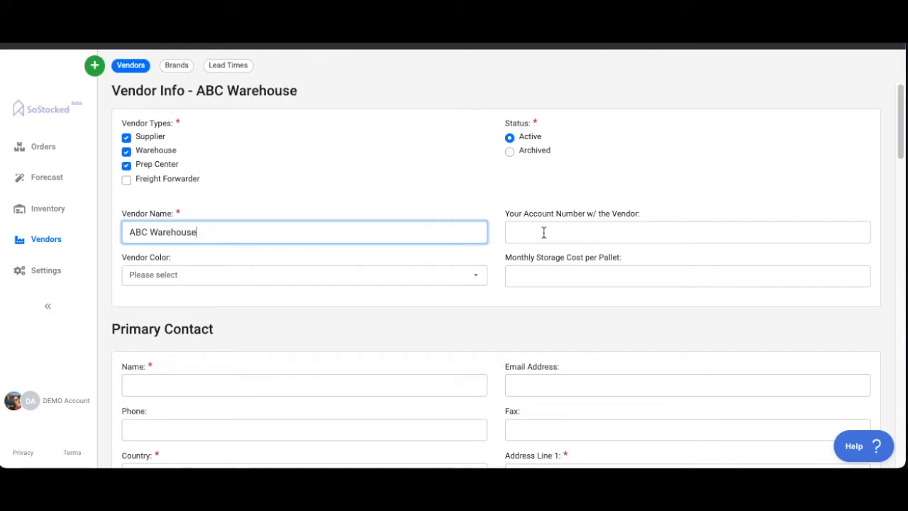
{"action": "mouse_move", "coordinate": [154, 297]}
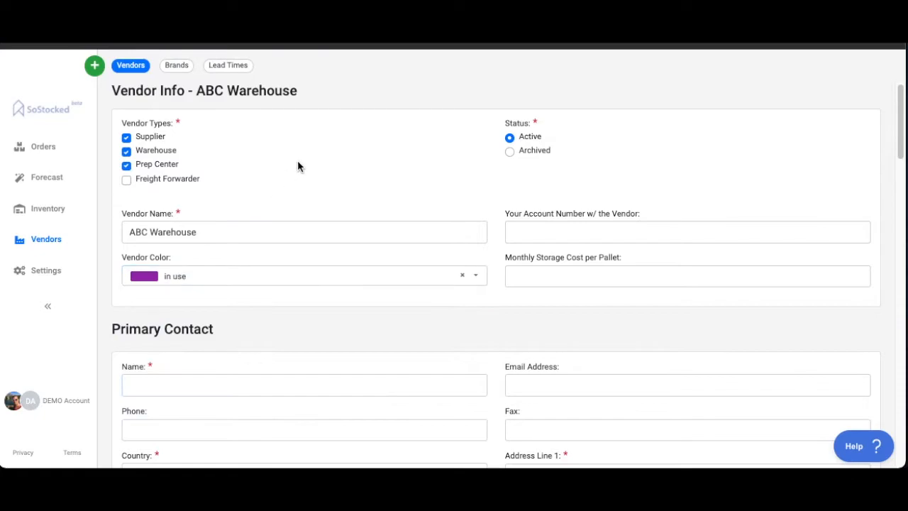
{"action": "scroll", "scroll_direction": "down", "scroll_amount": 3}
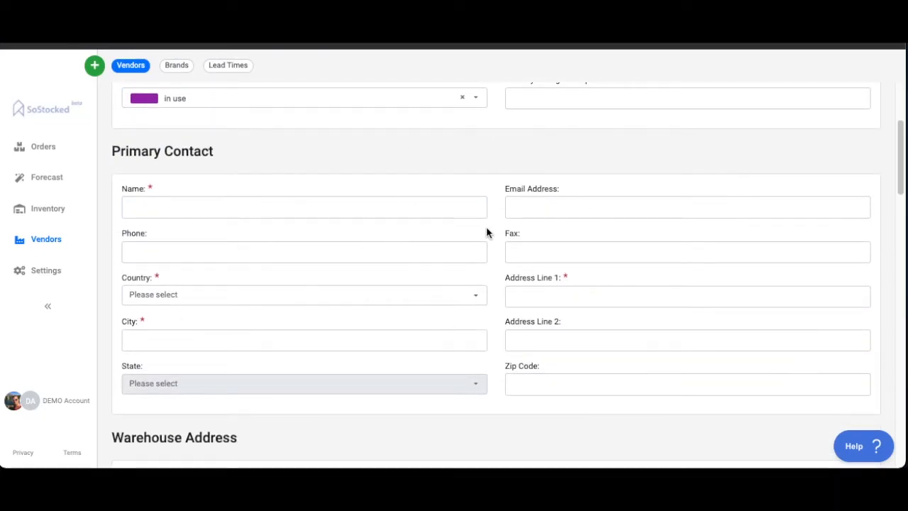
{"action": "left_click", "coordinate": [688, 207]}
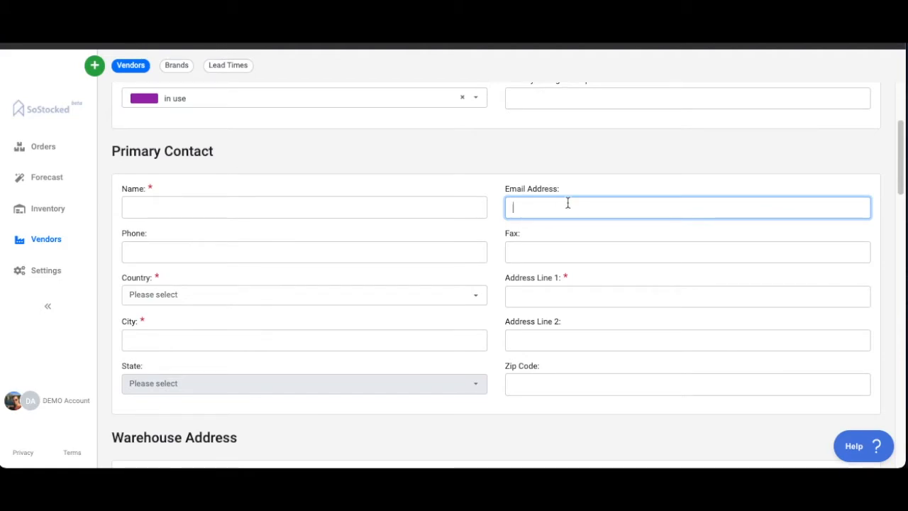
{"action": "mouse_move", "coordinate": [202, 264]}
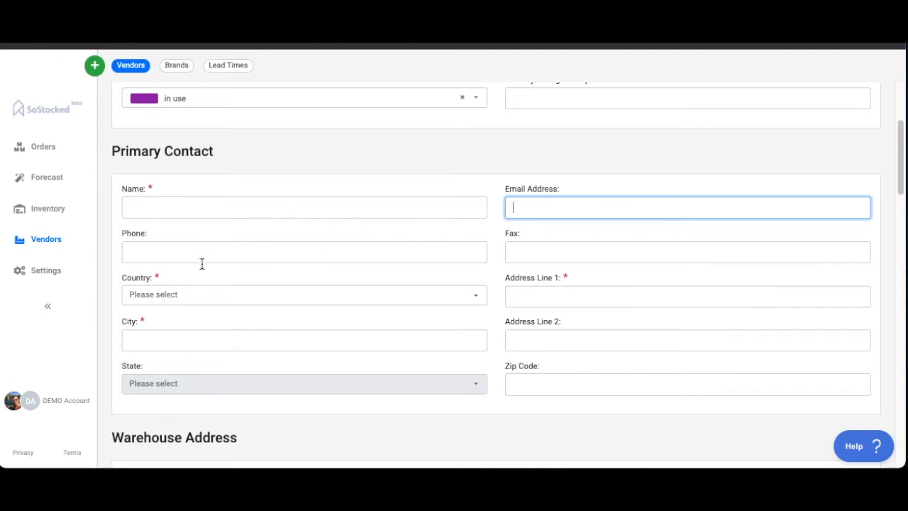
{"action": "scroll", "scroll_direction": "down", "scroll_amount": 3}
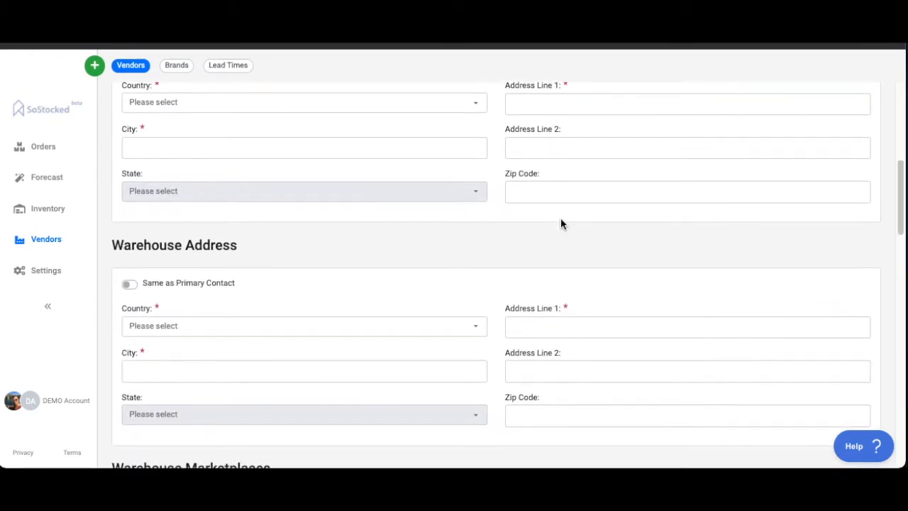
{"action": "scroll", "scroll_direction": "down", "scroll_amount": 3}
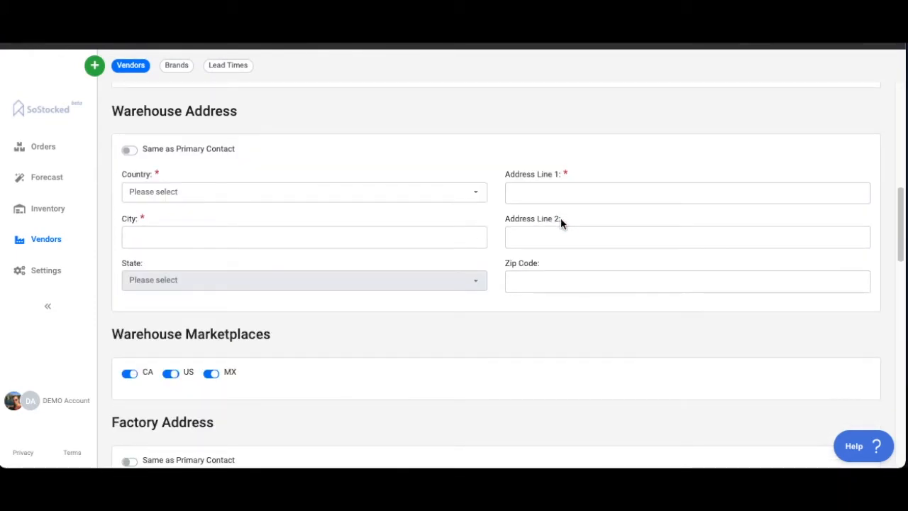
{"action": "mouse_move", "coordinate": [195, 145]}
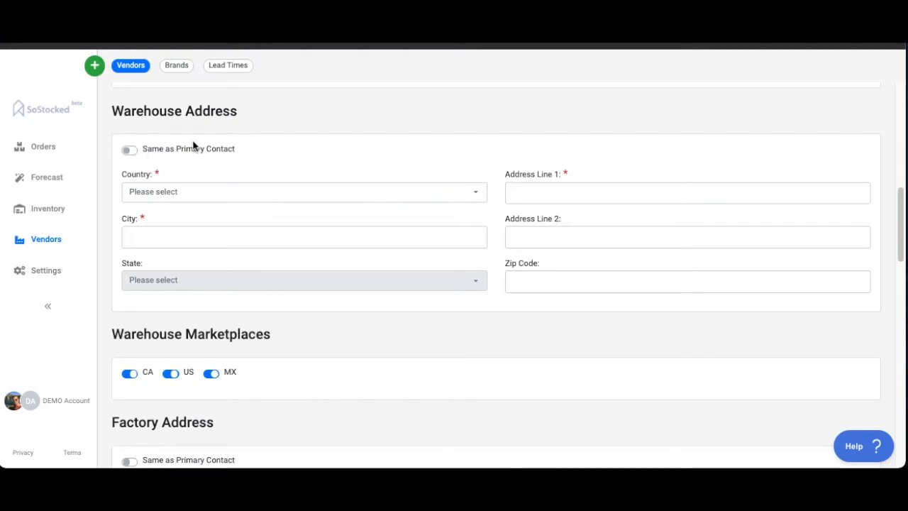
{"action": "mouse_move", "coordinate": [130, 149]}
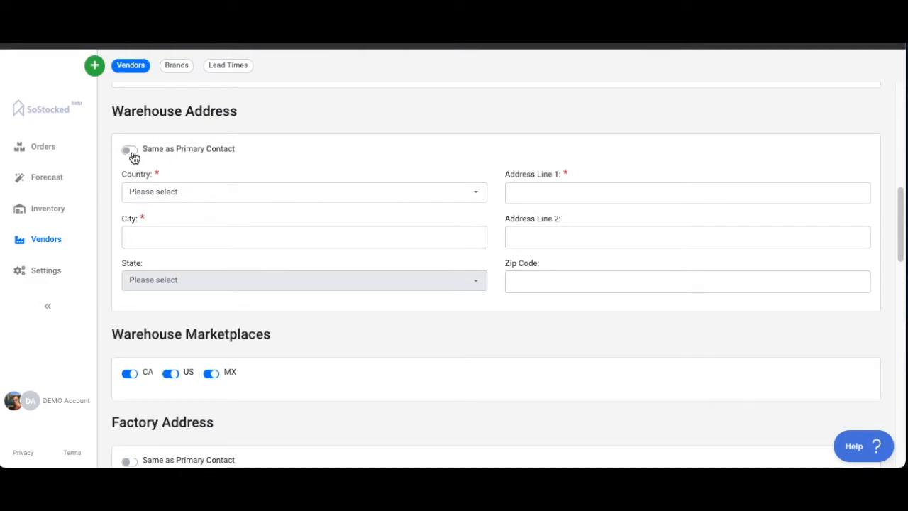
{"action": "left_click", "coordinate": [129, 150]}
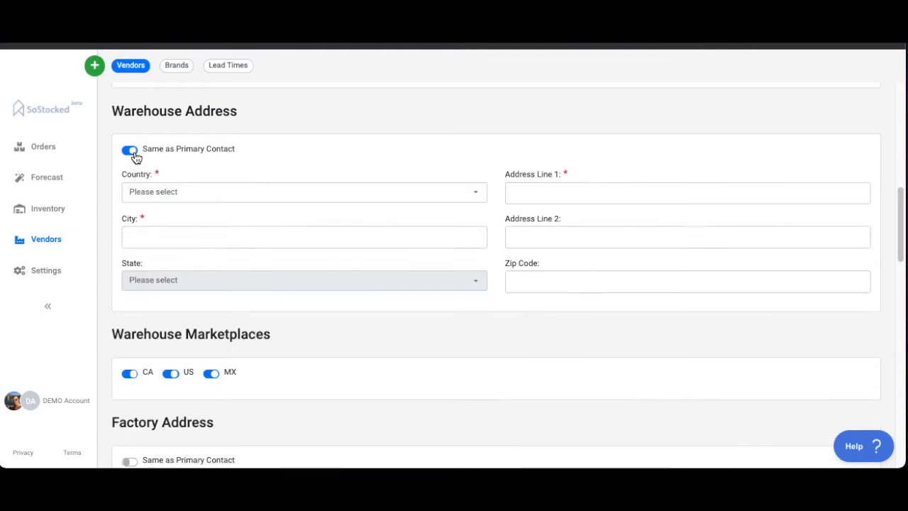
{"action": "left_click", "coordinate": [130, 149]}
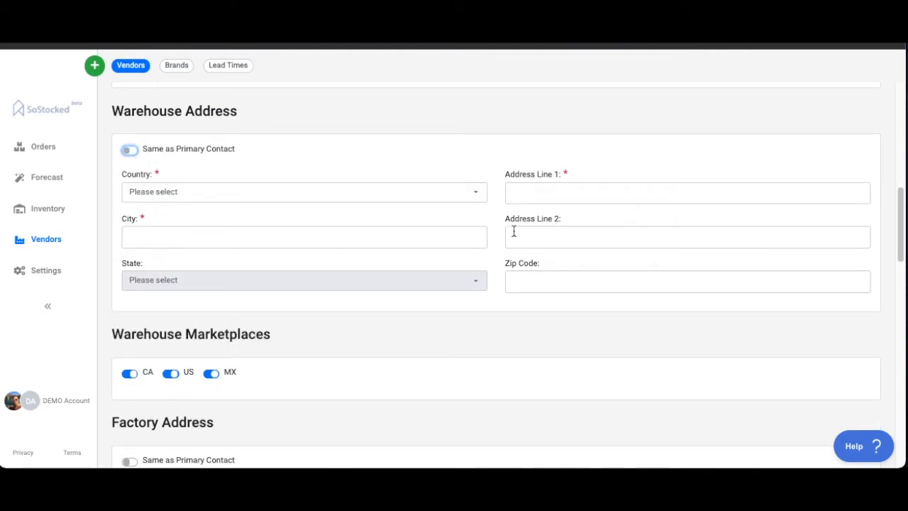
{"action": "scroll", "scroll_direction": "down", "scroll_amount": 3}
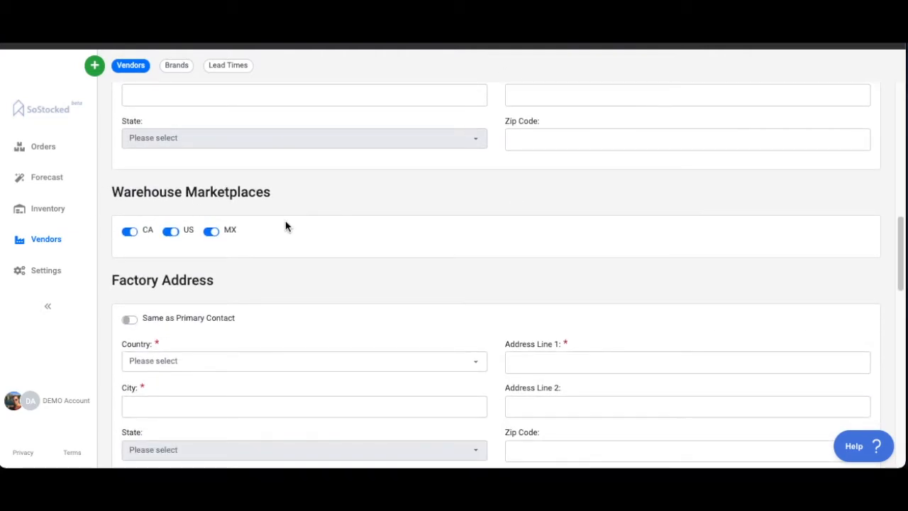
{"action": "mouse_move", "coordinate": [140, 245]}
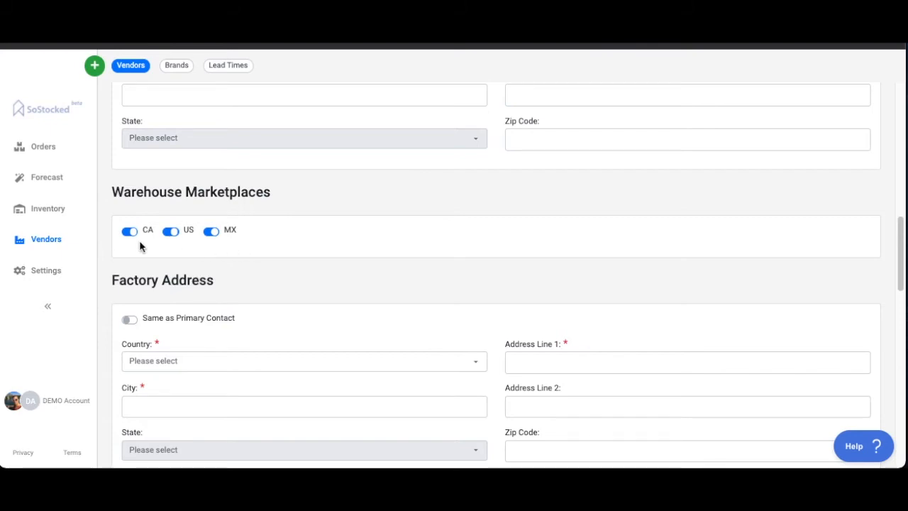
{"action": "mouse_move", "coordinate": [227, 244]}
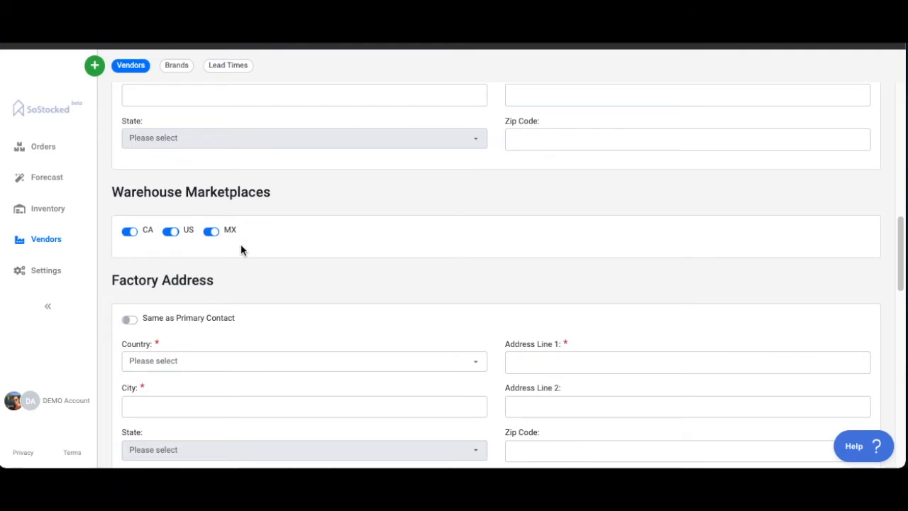
{"action": "scroll", "scroll_direction": "down", "scroll_amount": 3}
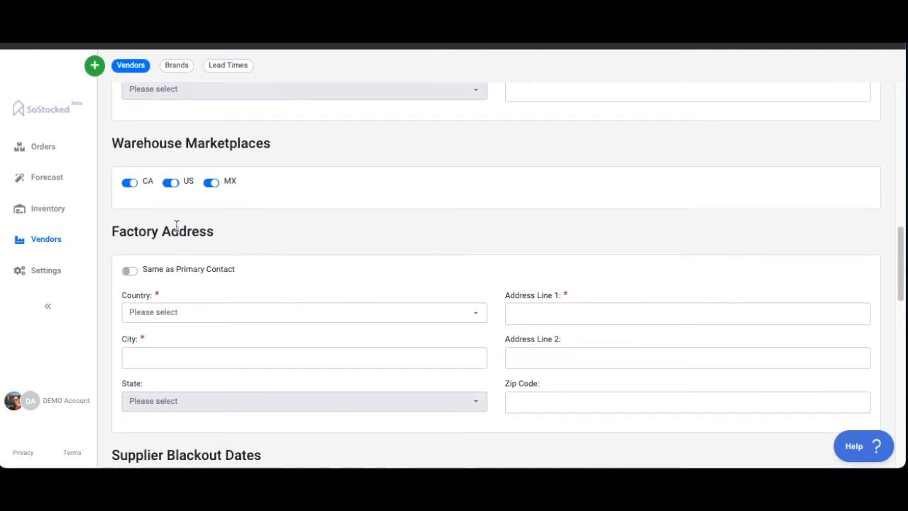
{"action": "mouse_move", "coordinate": [197, 206]}
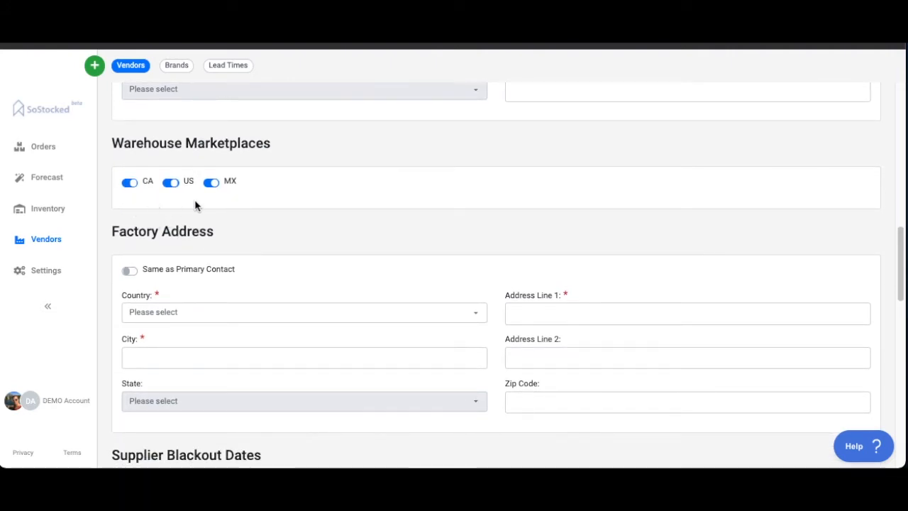
{"action": "scroll", "scroll_direction": "down", "scroll_amount": 3}
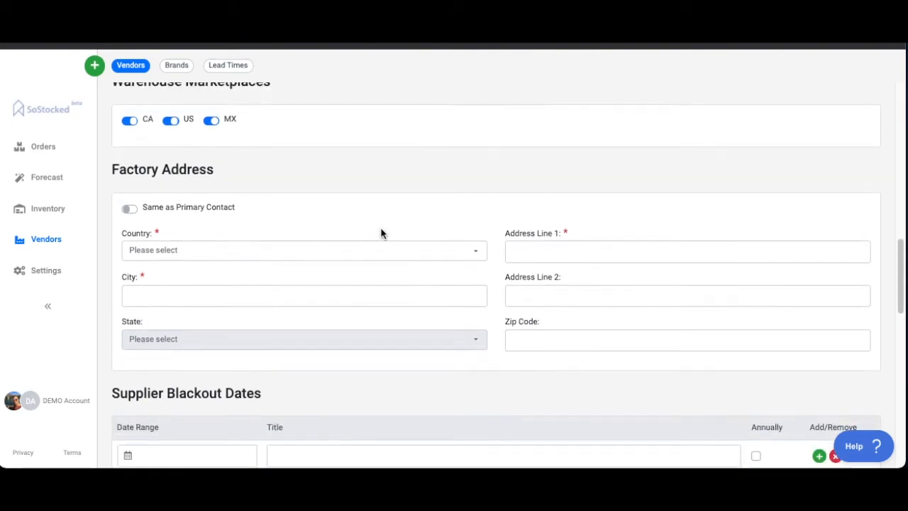
{"action": "scroll", "scroll_direction": "down", "scroll_amount": 3}
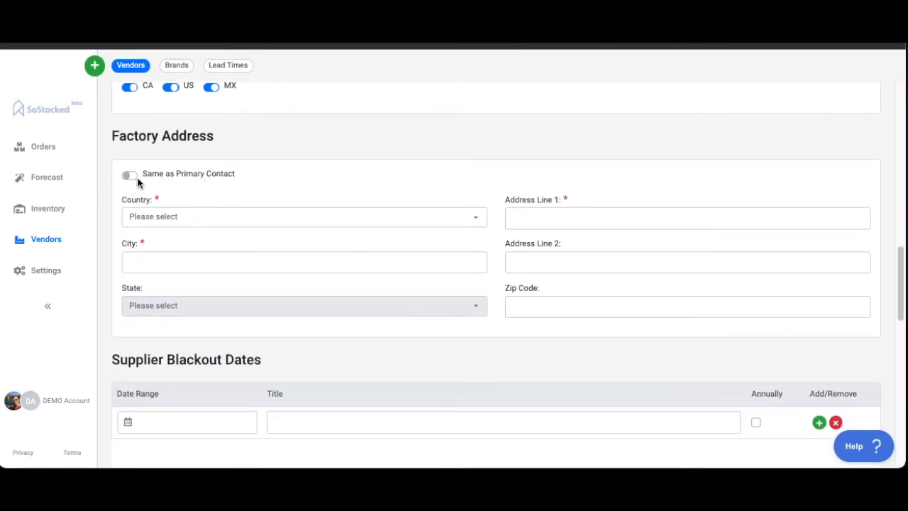
{"action": "scroll", "scroll_direction": "down", "scroll_amount": 3}
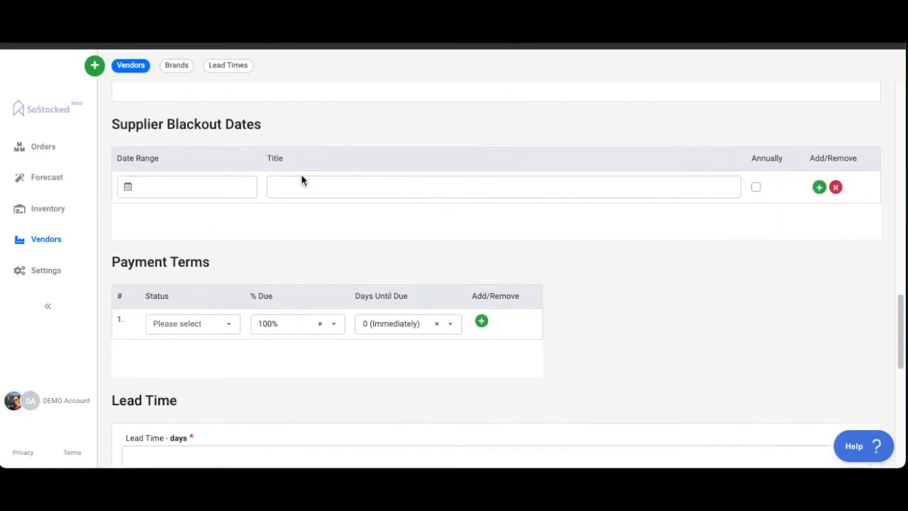
{"action": "left_click", "coordinate": [186, 186]}
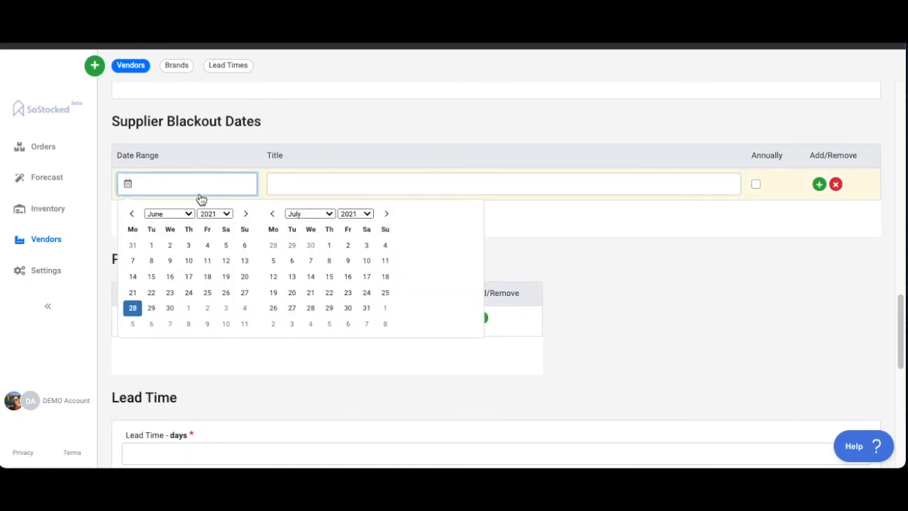
{"action": "mouse_move", "coordinate": [241, 204]}
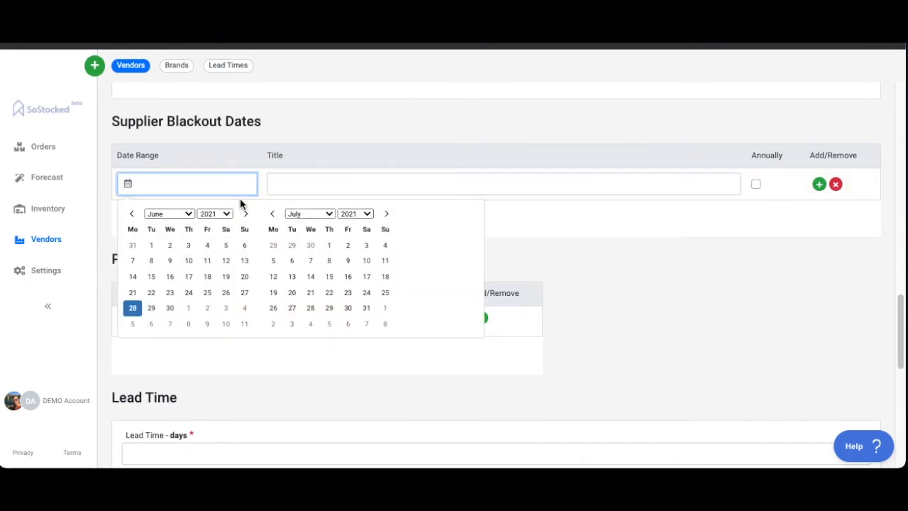
{"action": "left_click", "coordinate": [348, 145]}
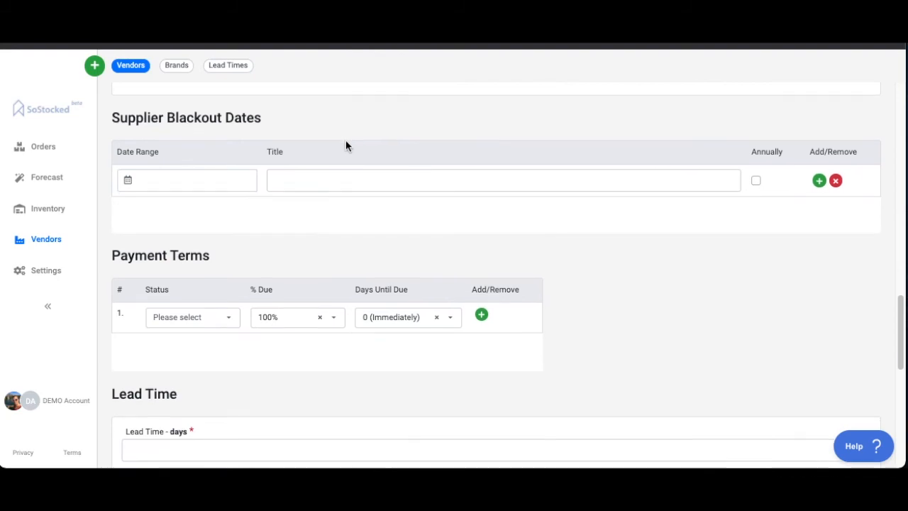
Step: Save the ABC Warehouse vendor with Save Changes at the bottom of the form
{"action": "scroll", "scroll_direction": "down", "scroll_amount": 3}
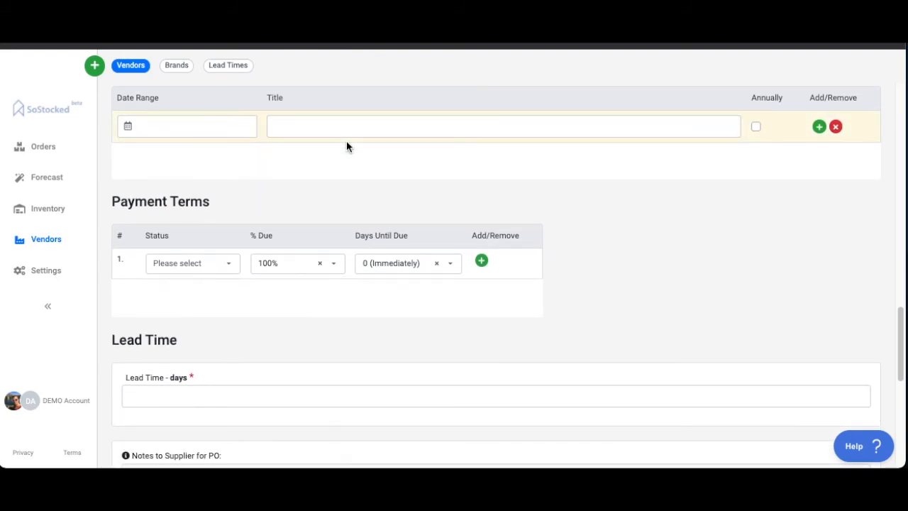
{"action": "scroll", "scroll_direction": "down", "scroll_amount": 3}
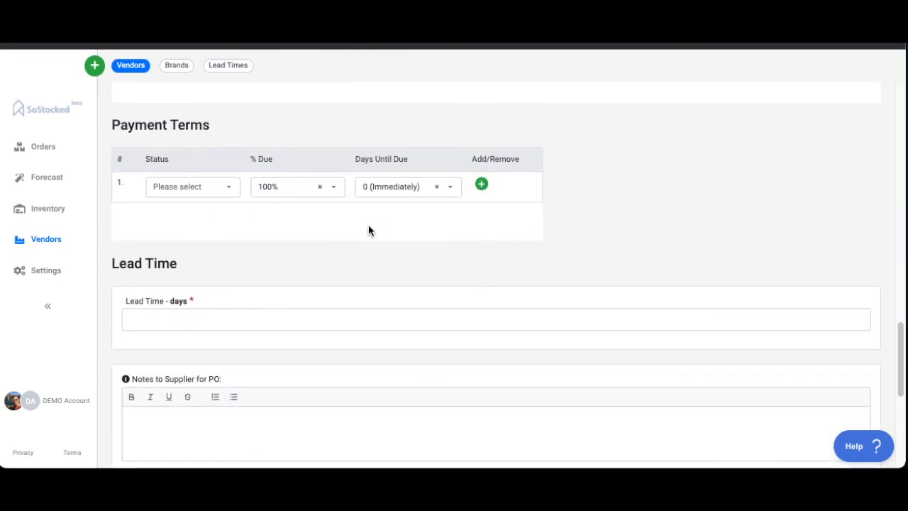
{"action": "scroll", "scroll_direction": "down", "scroll_amount": 3}
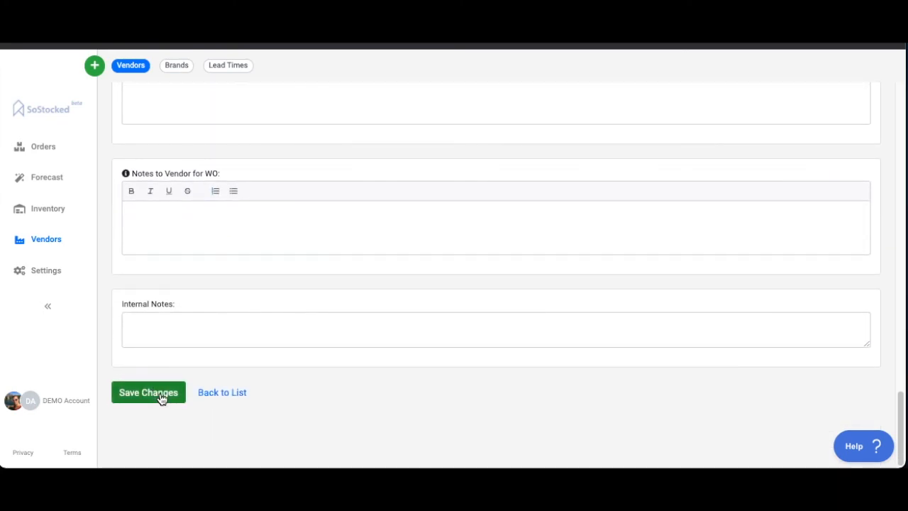
{"action": "left_click", "coordinate": [148, 392]}
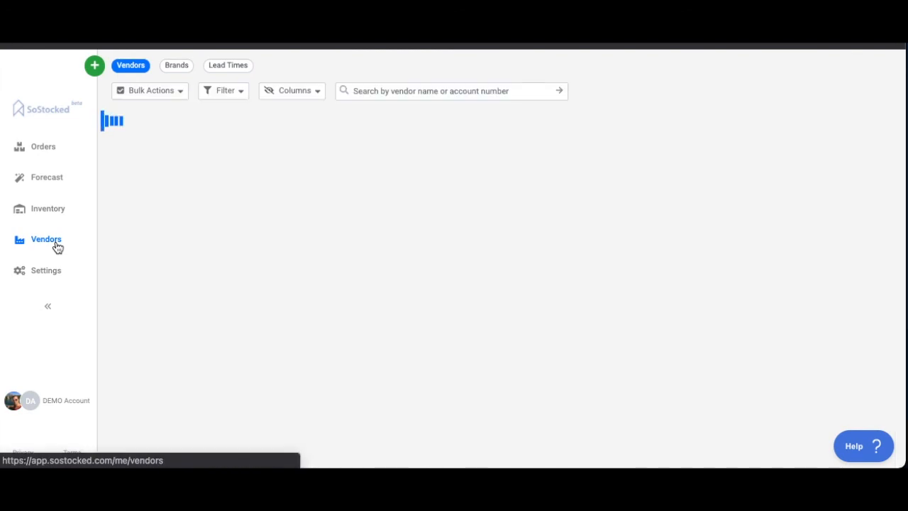